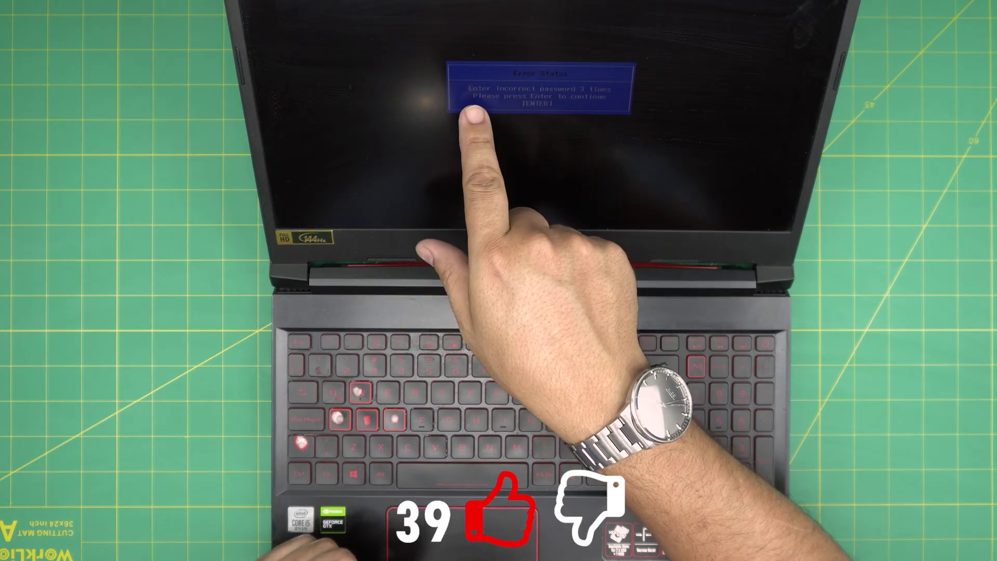
# - Dismiss the failed-password error to bring up the Enter Unlock Password lock menu
pyautogui.press('Enter')
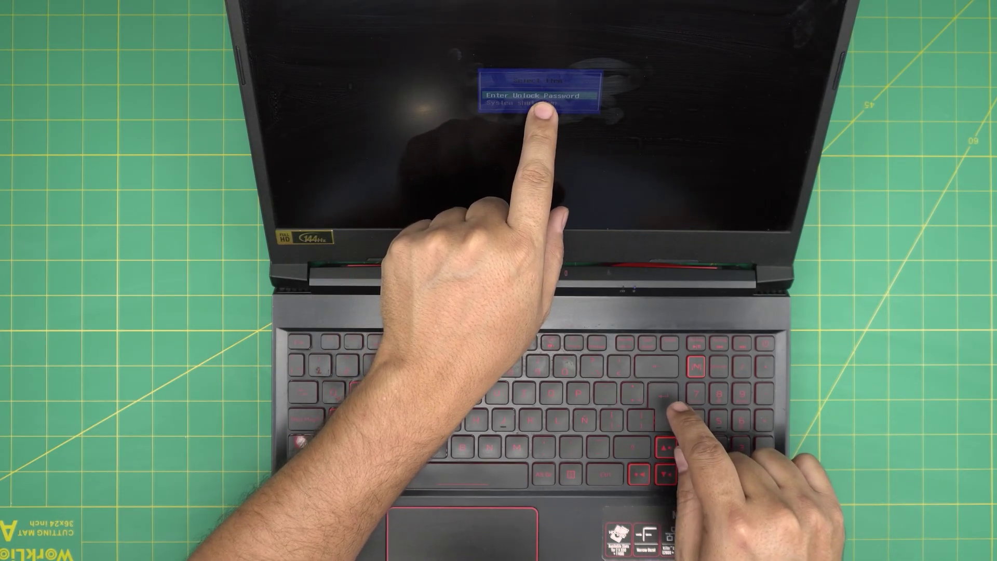